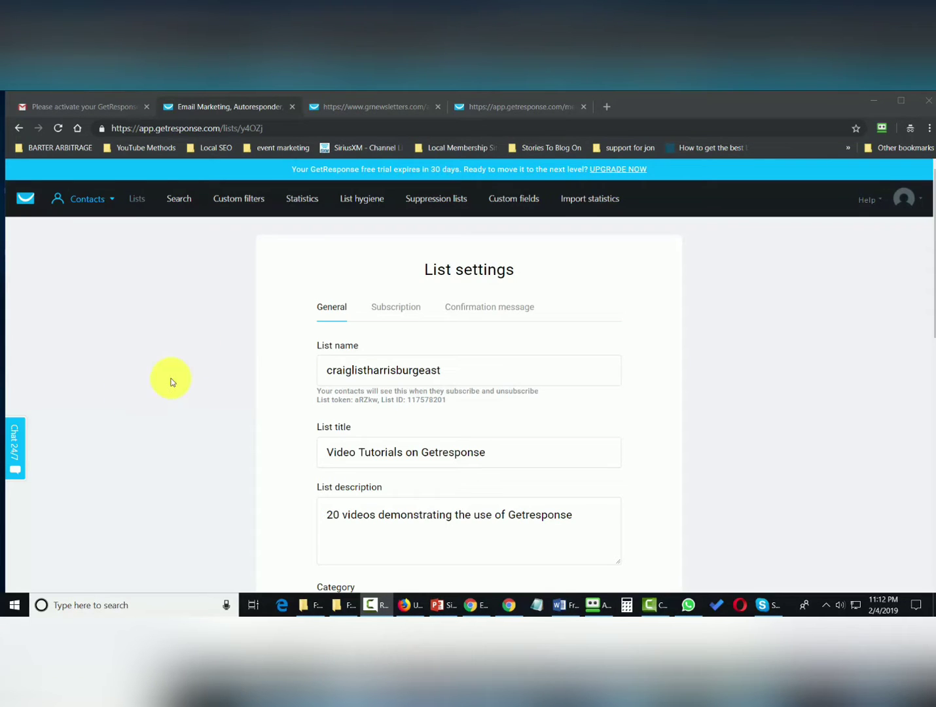
pyautogui.moveTo(468, 311)
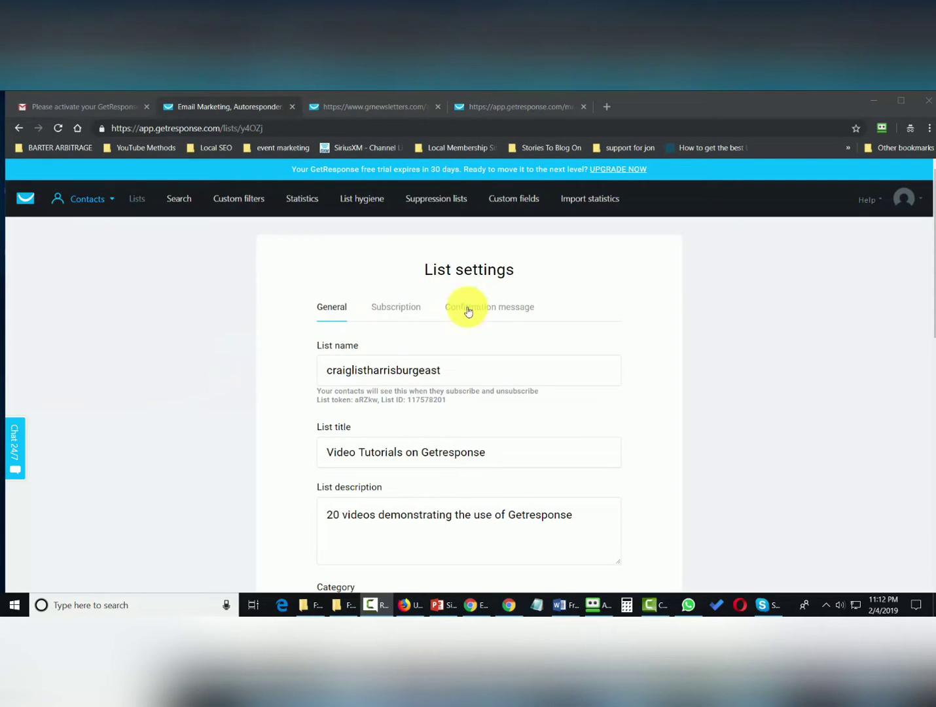
pyautogui.moveTo(392, 311)
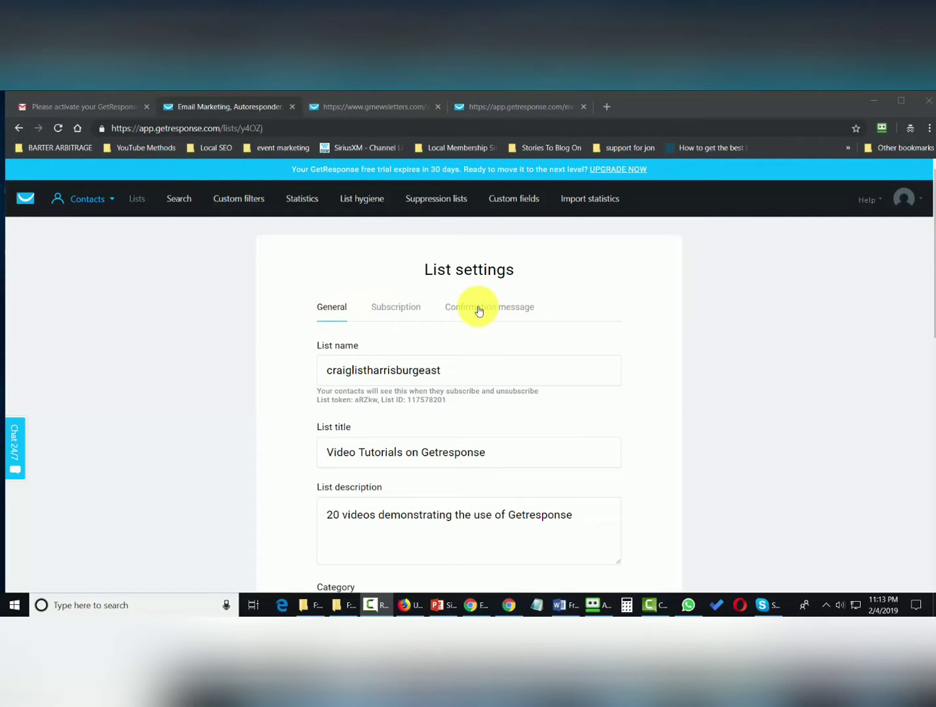
# Switch List settings to the Confirmation message tab, where HTML format is selected.
pyautogui.click(489, 306)
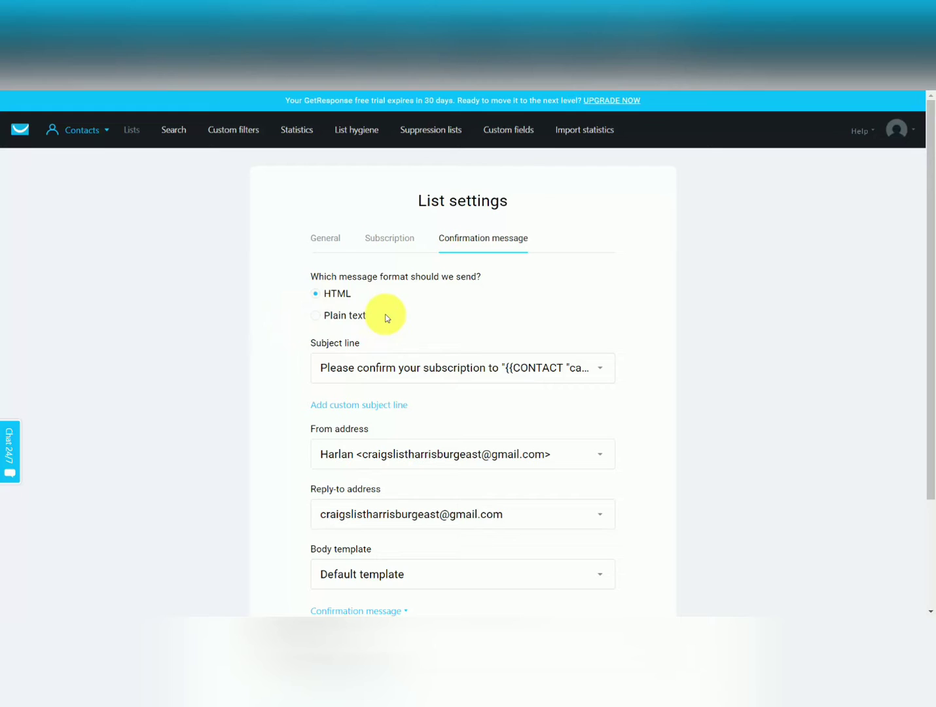
pyautogui.moveTo(309, 302)
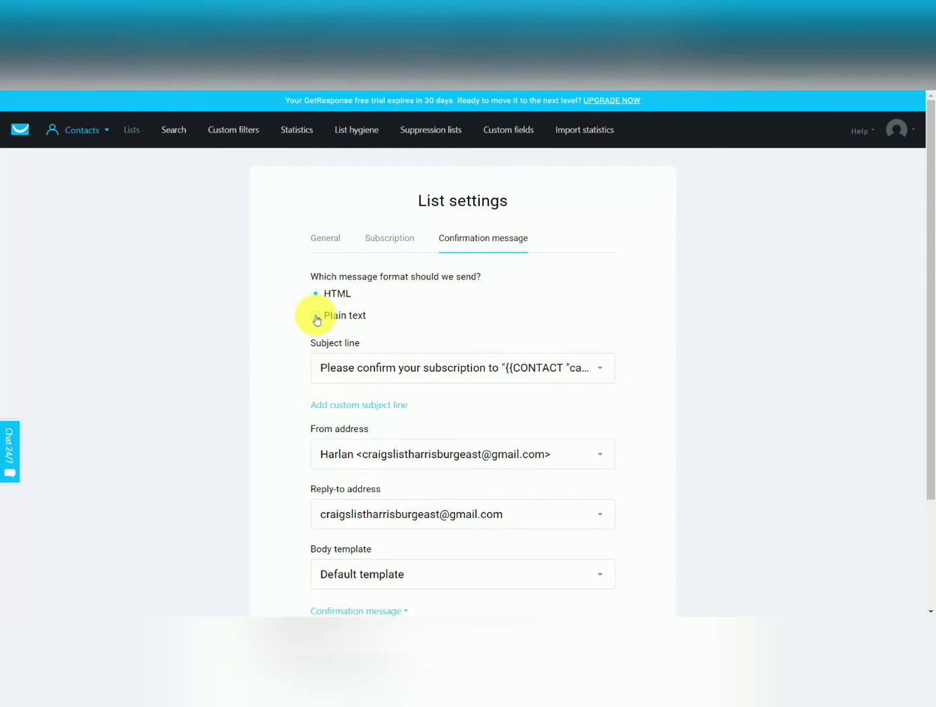
pyautogui.click(315, 316)
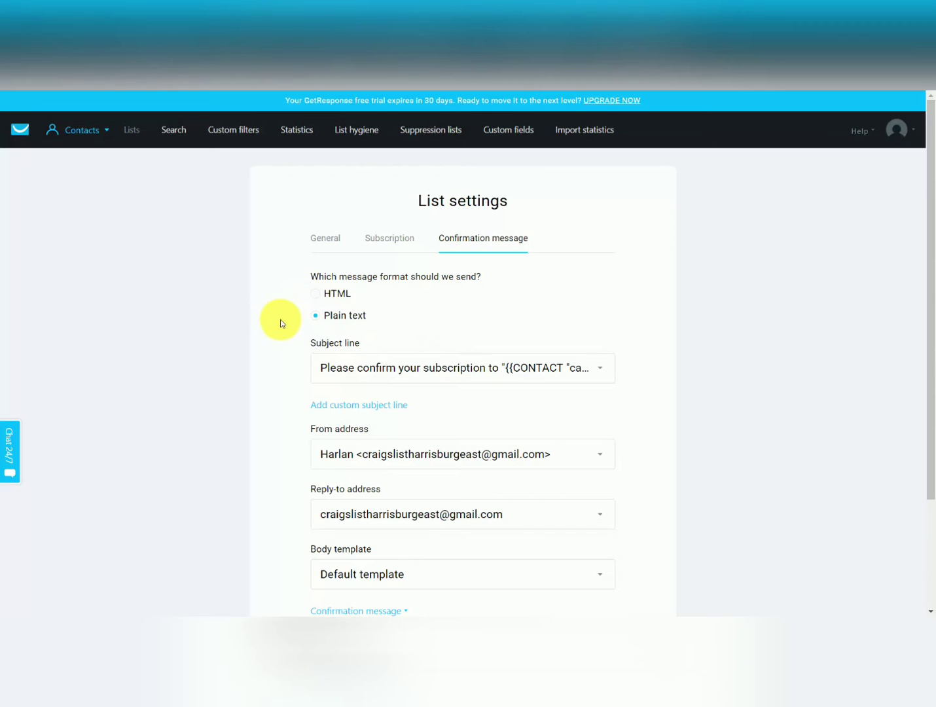
pyautogui.click(316, 294)
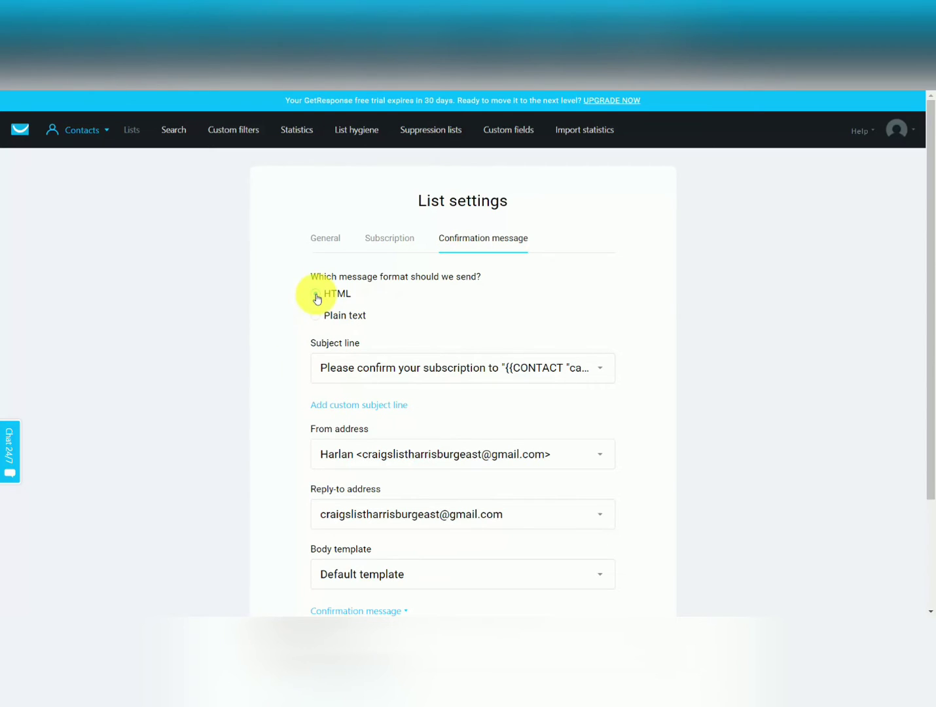
pyautogui.click(317, 294)
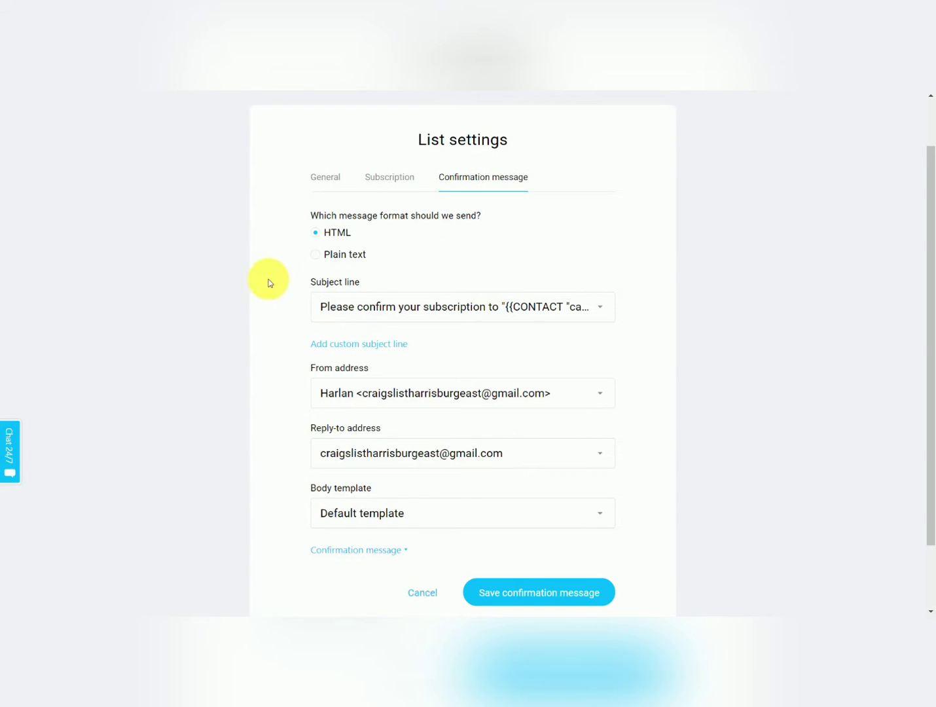
pyautogui.moveTo(315, 293)
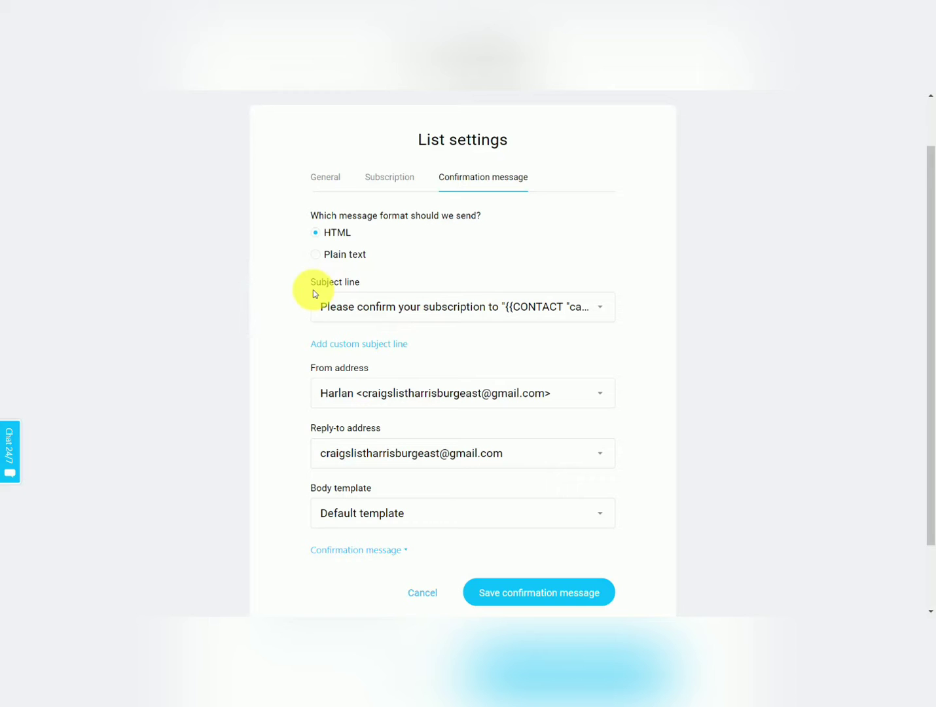
# Browse the preset subject line options, keeping the confirm-your-subscription subject.
pyautogui.click(598, 306)
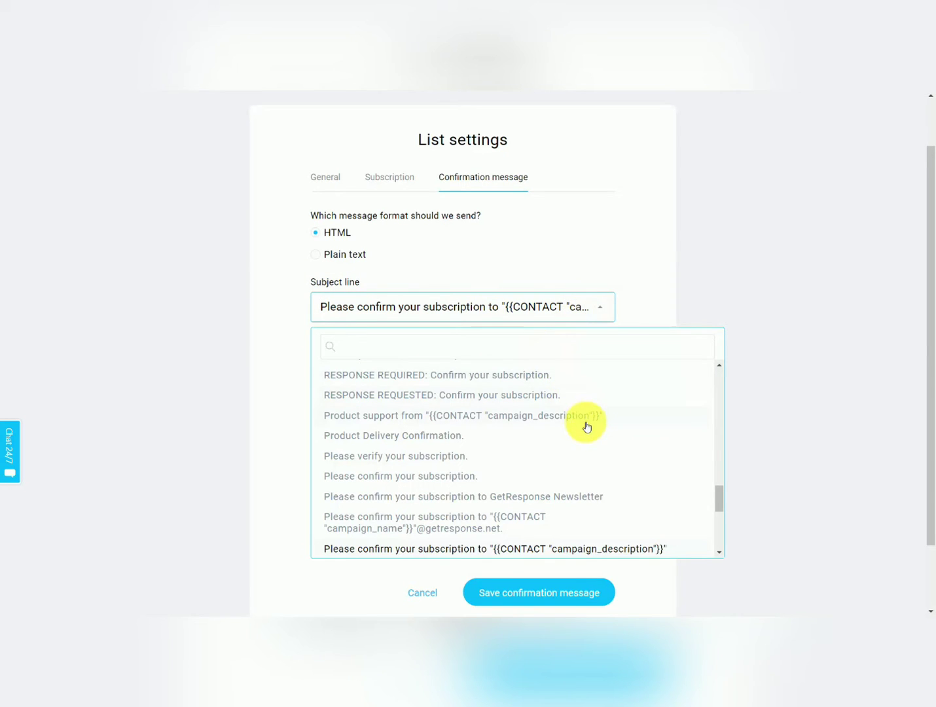
pyautogui.scroll(-3)
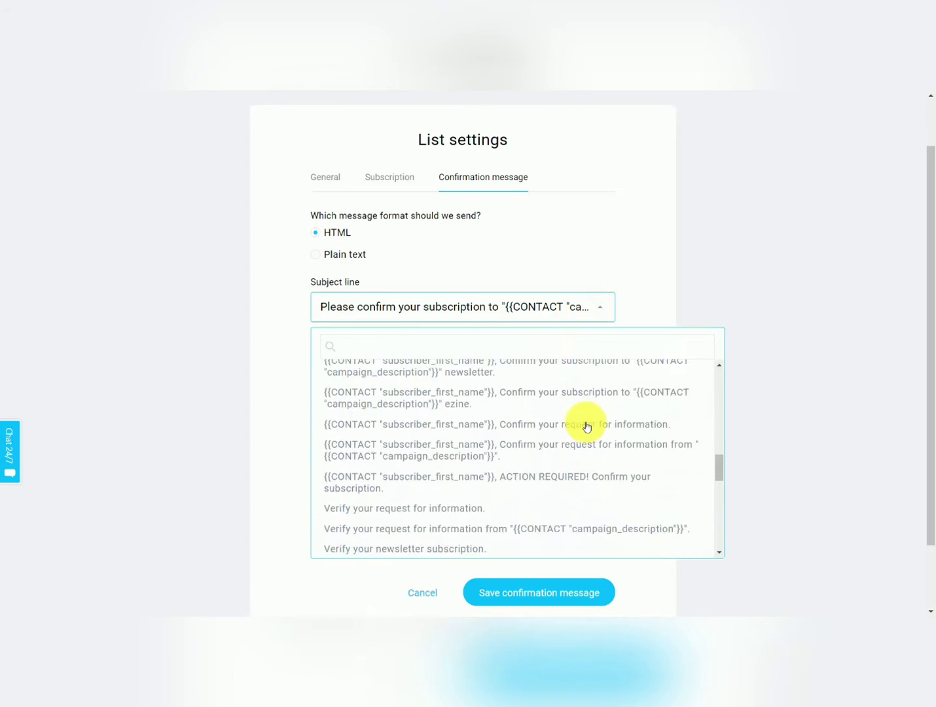
pyautogui.scroll(-3)
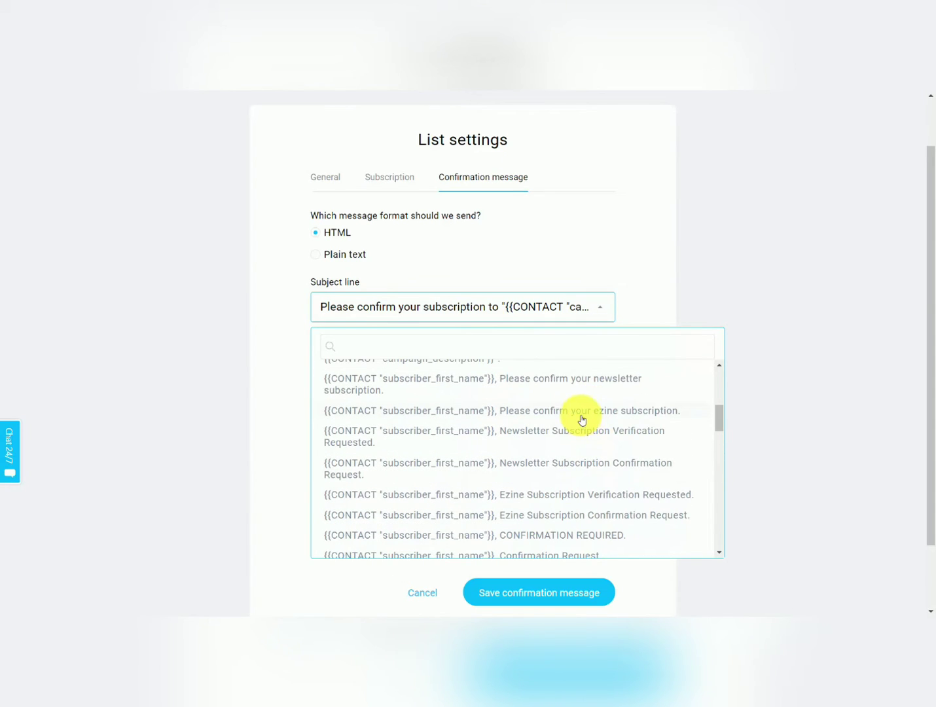
pyautogui.scroll(-3)
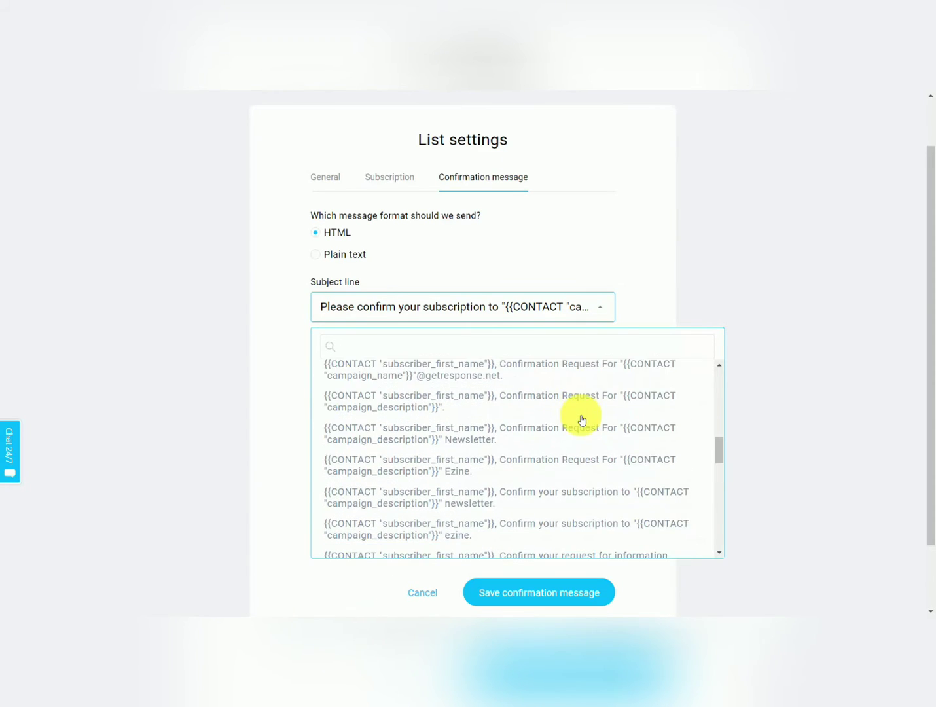
pyautogui.scroll(-3)
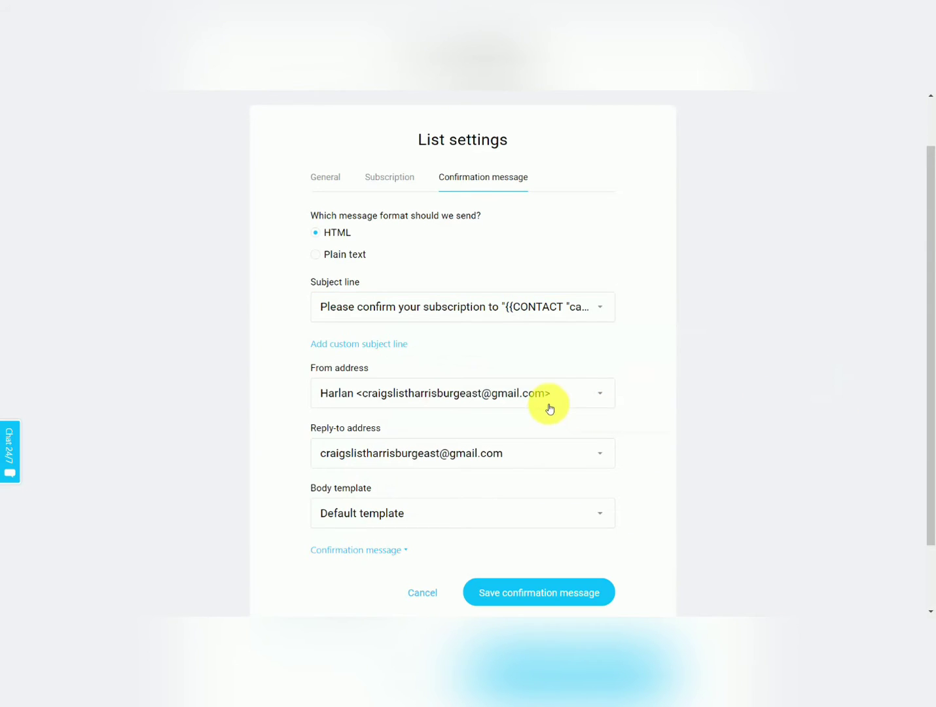
pyautogui.moveTo(458, 363)
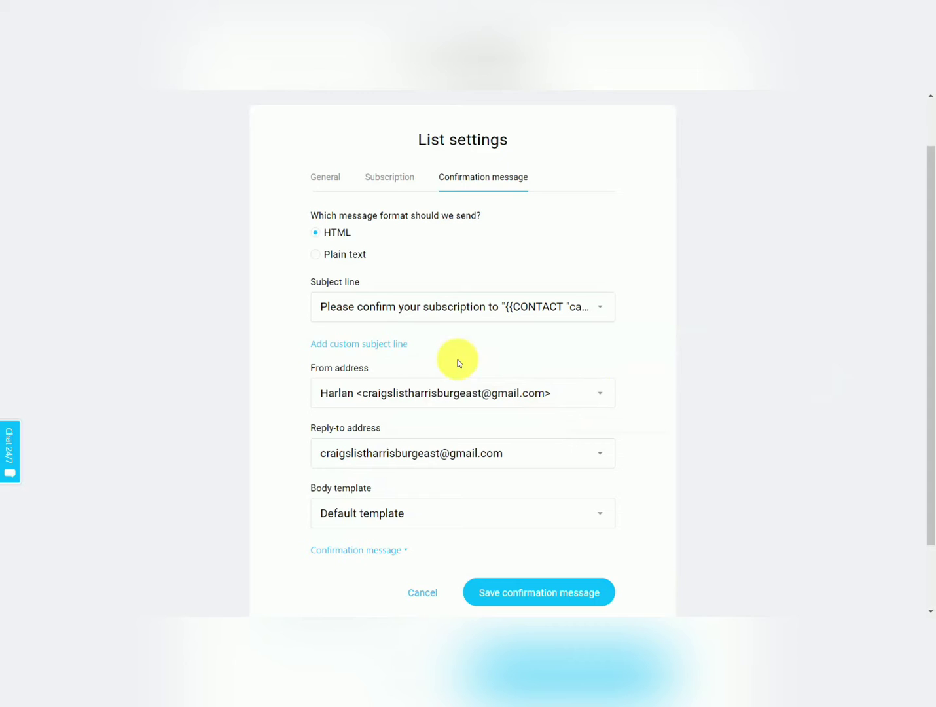
pyautogui.moveTo(453, 425)
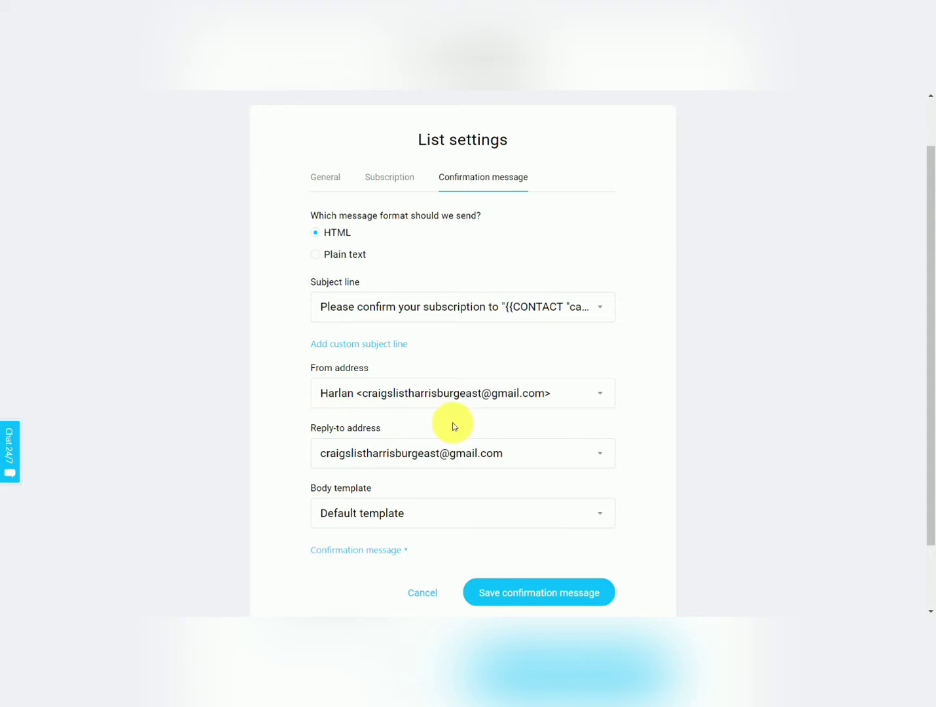
pyautogui.moveTo(621, 406)
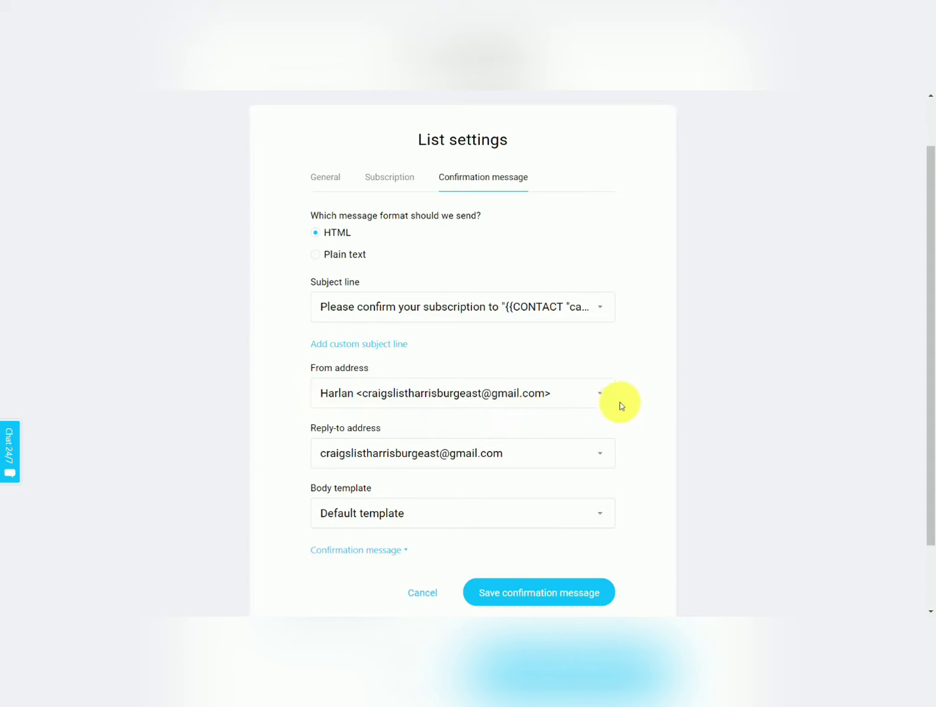
pyautogui.moveTo(615, 391)
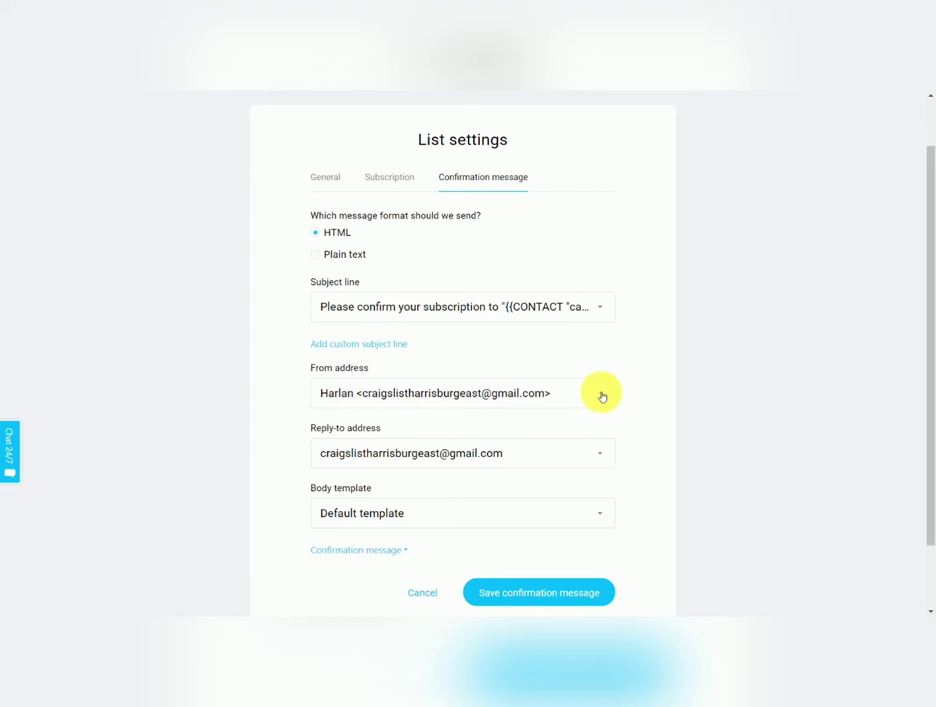
pyautogui.moveTo(358, 424)
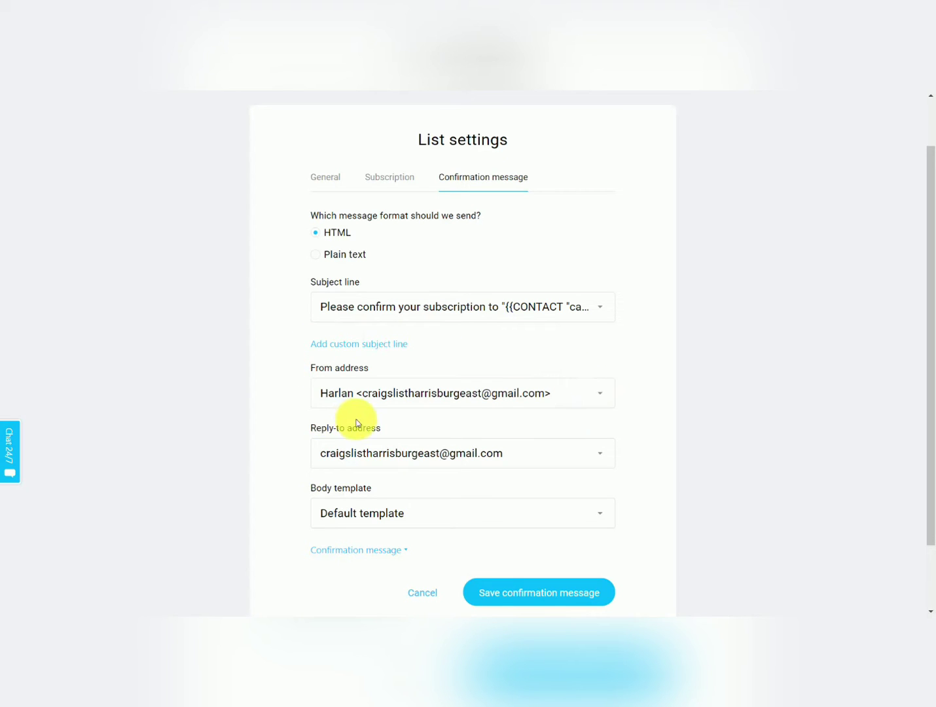
pyautogui.moveTo(405, 417)
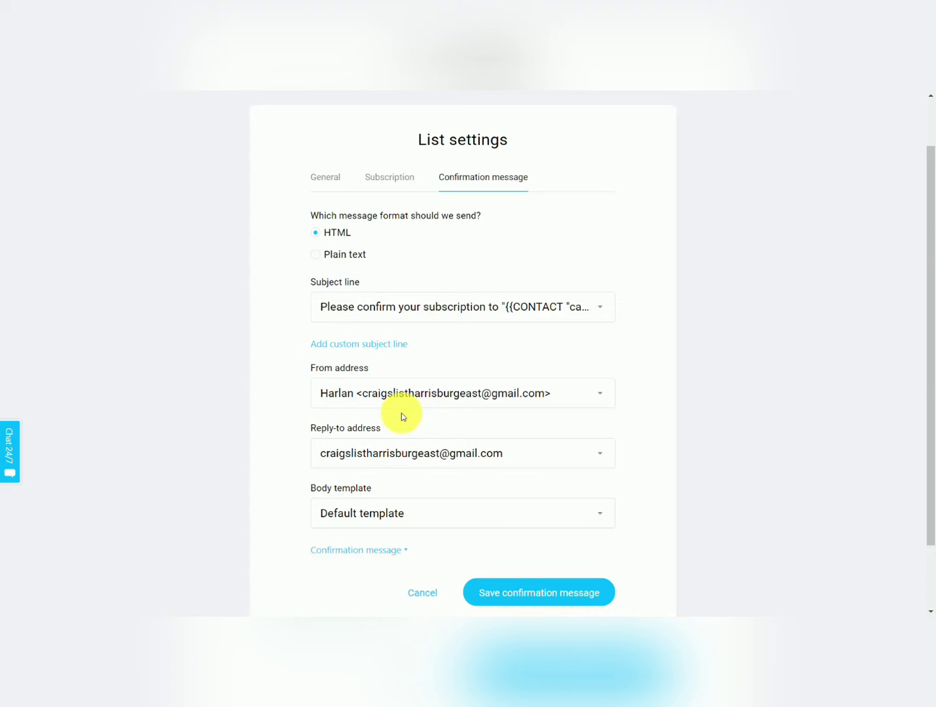
pyautogui.scroll(-3)
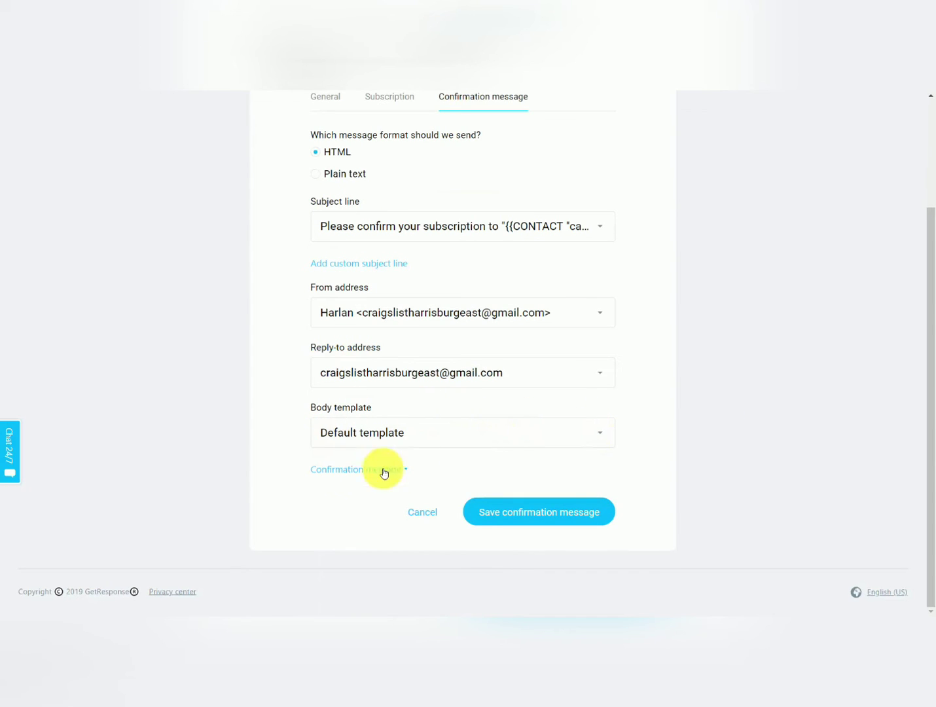
pyautogui.click(461, 432)
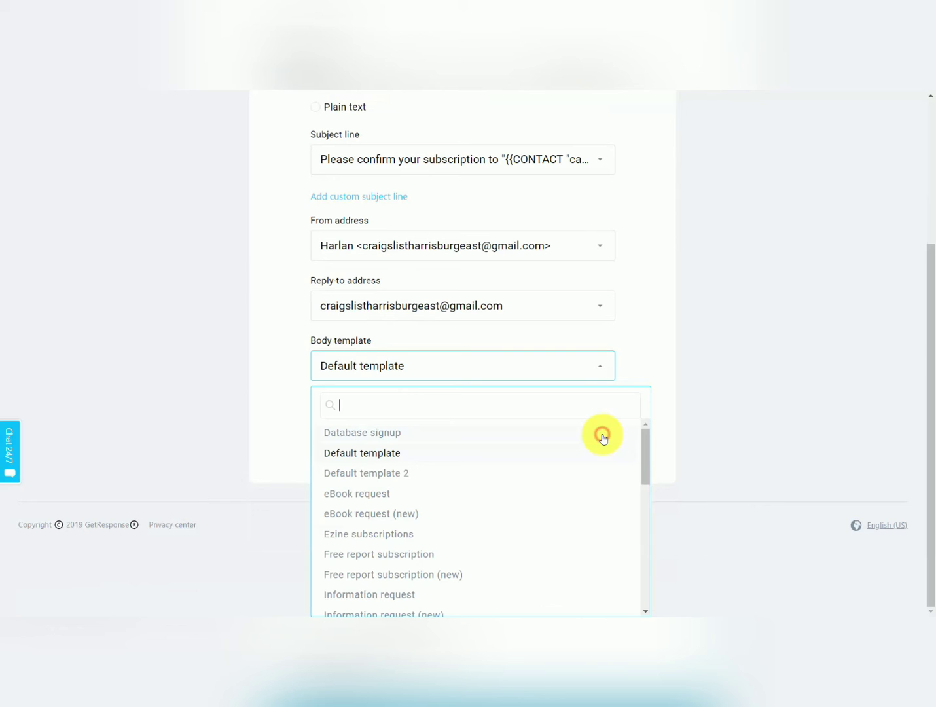
pyautogui.scroll(-3)
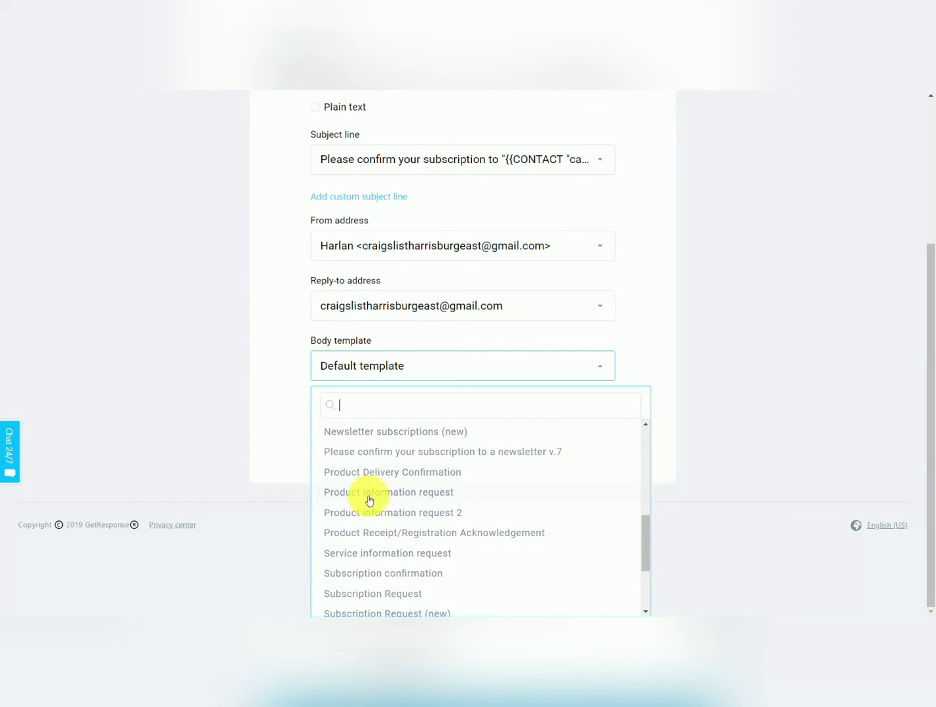
pyautogui.scroll(-3)
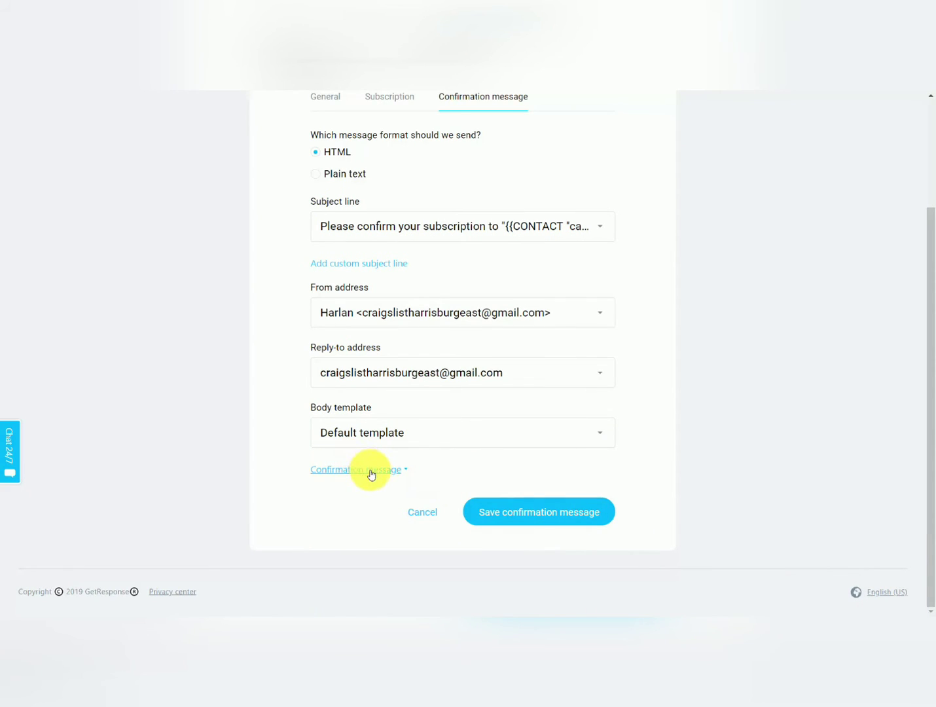
# Expand the confirmation email body to show its greeting and Confirm Subscription button.
pyautogui.click(355, 470)
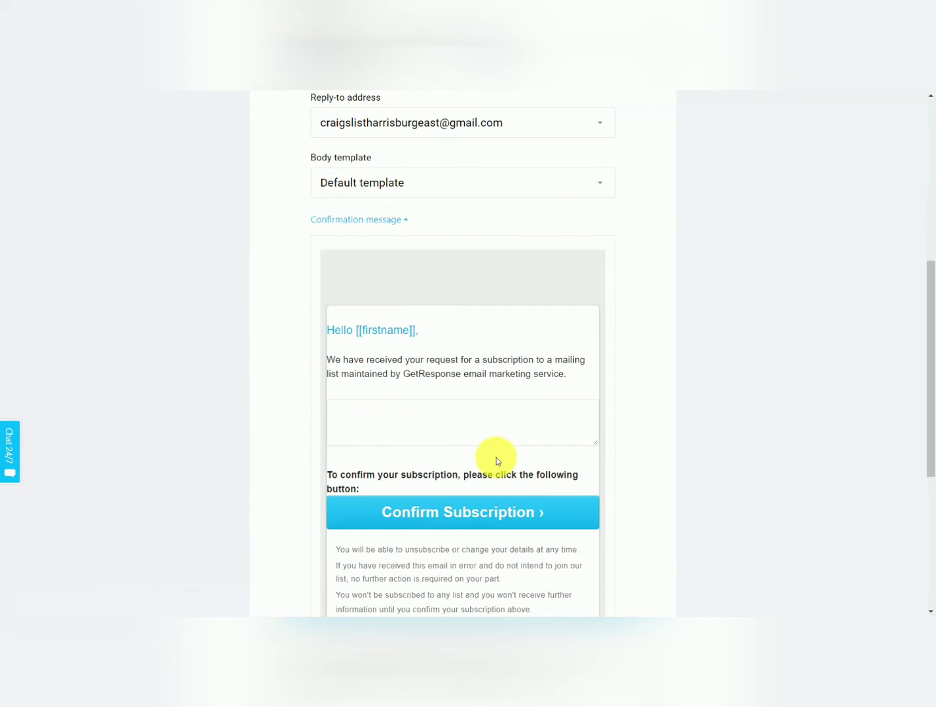
pyautogui.scroll(-3)
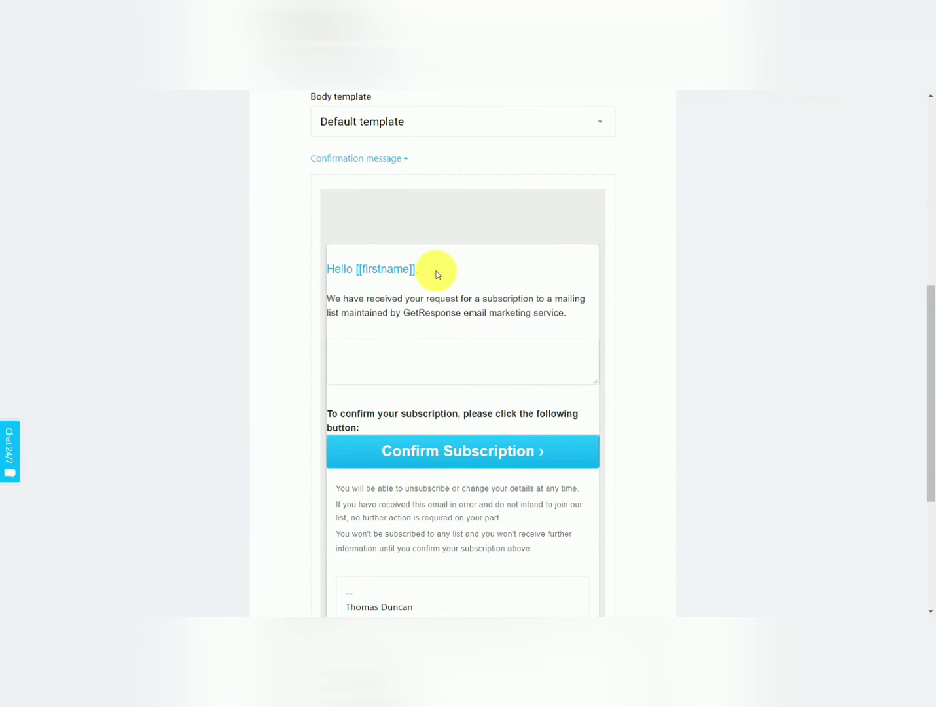
pyautogui.moveTo(401, 373)
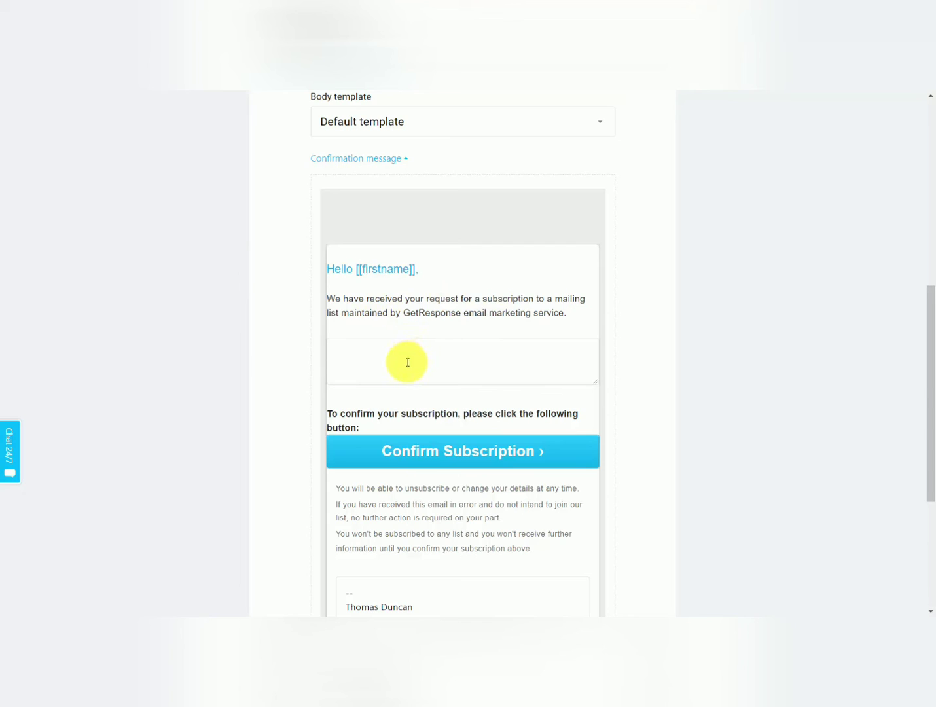
pyautogui.moveTo(361, 314)
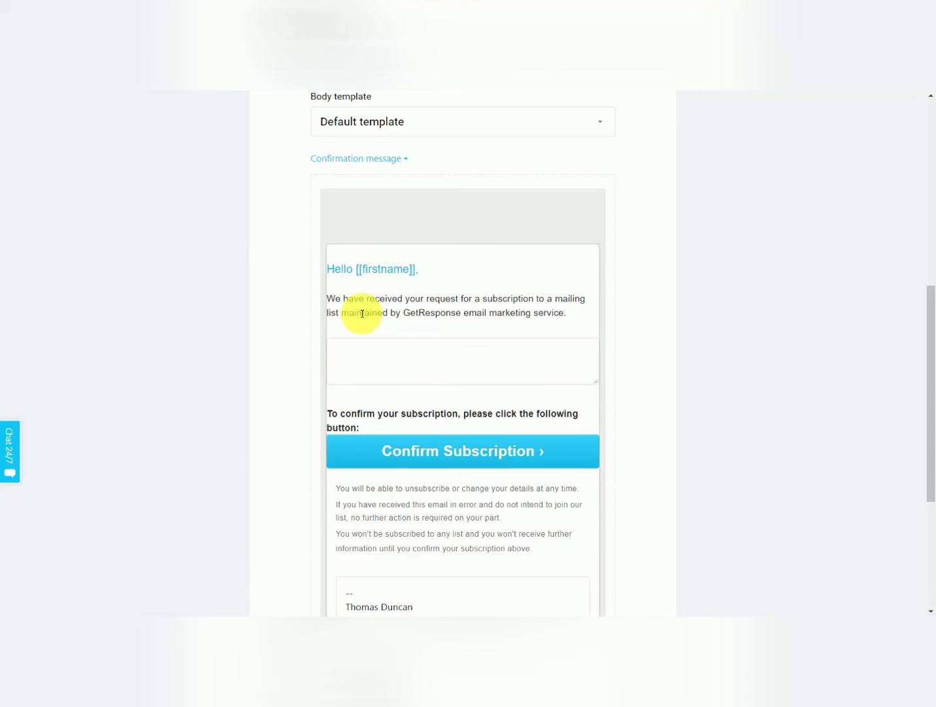
pyautogui.moveTo(370, 355)
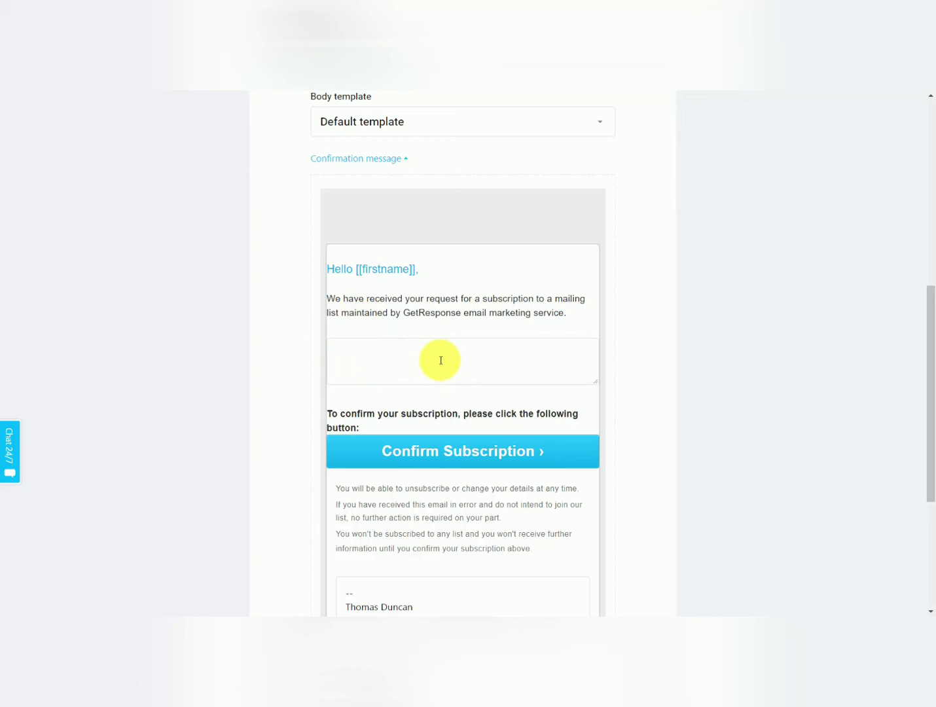
pyautogui.moveTo(358, 339)
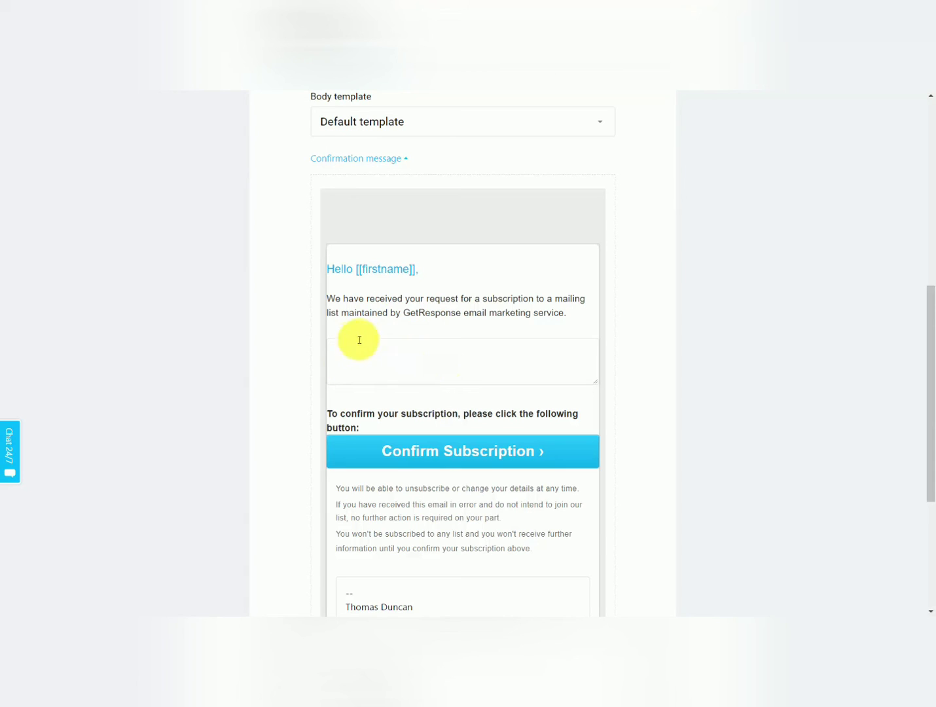